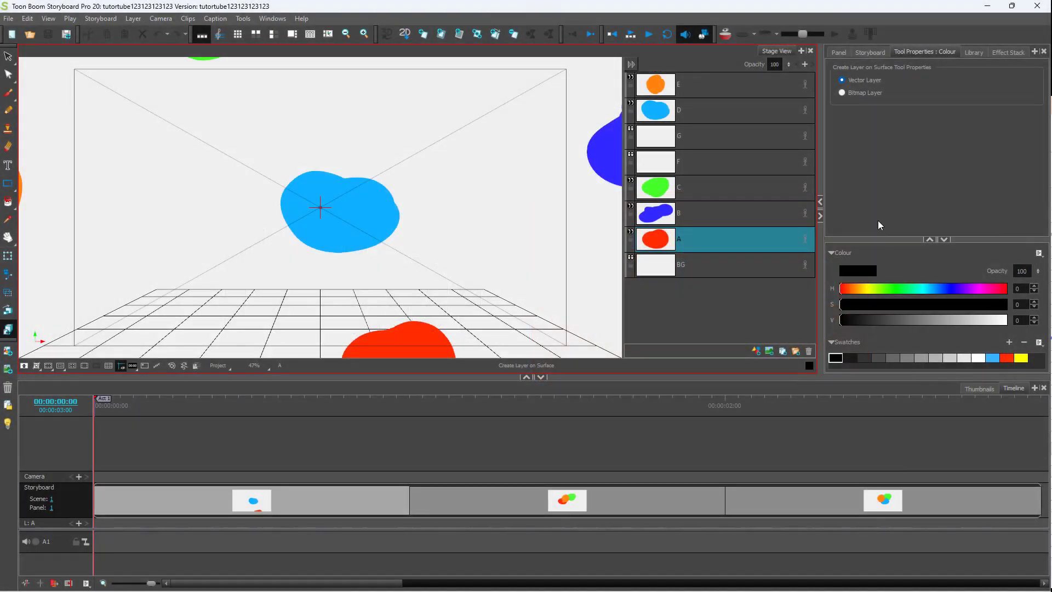
- Select the green blob and enlarge it over the upper right of the camera frame
click(721, 186)
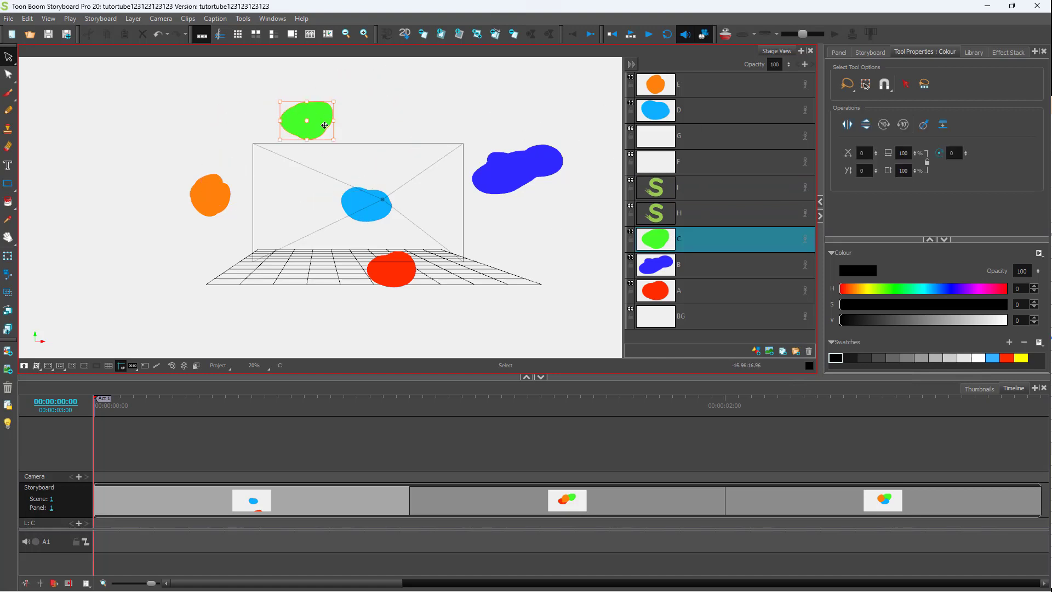
drag(307, 120, 400, 177)
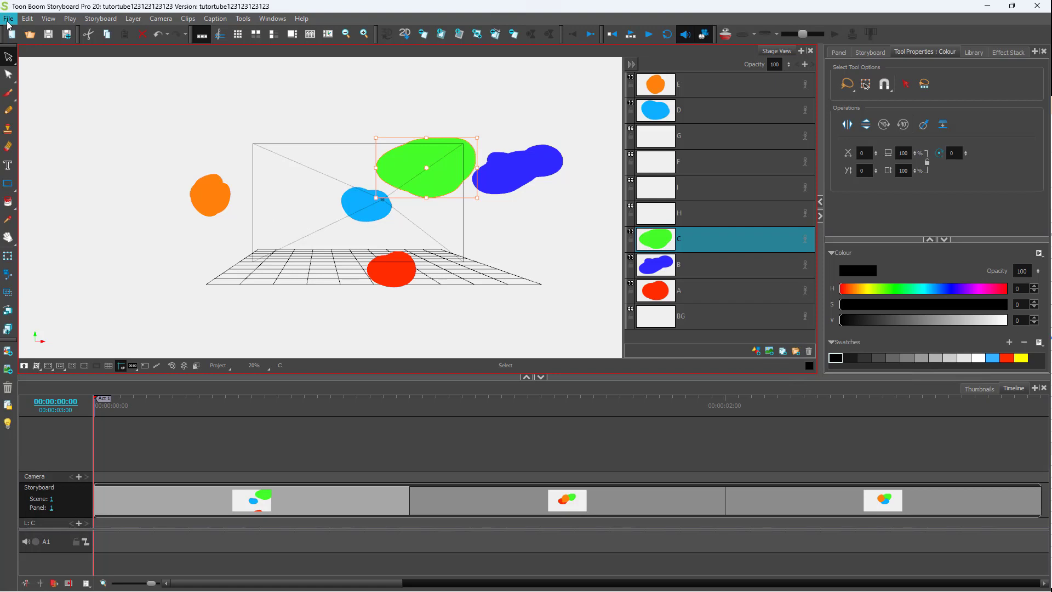
- Choose Backup Storyboard from the File menu, triggering the save-first prompt
click(9, 18)
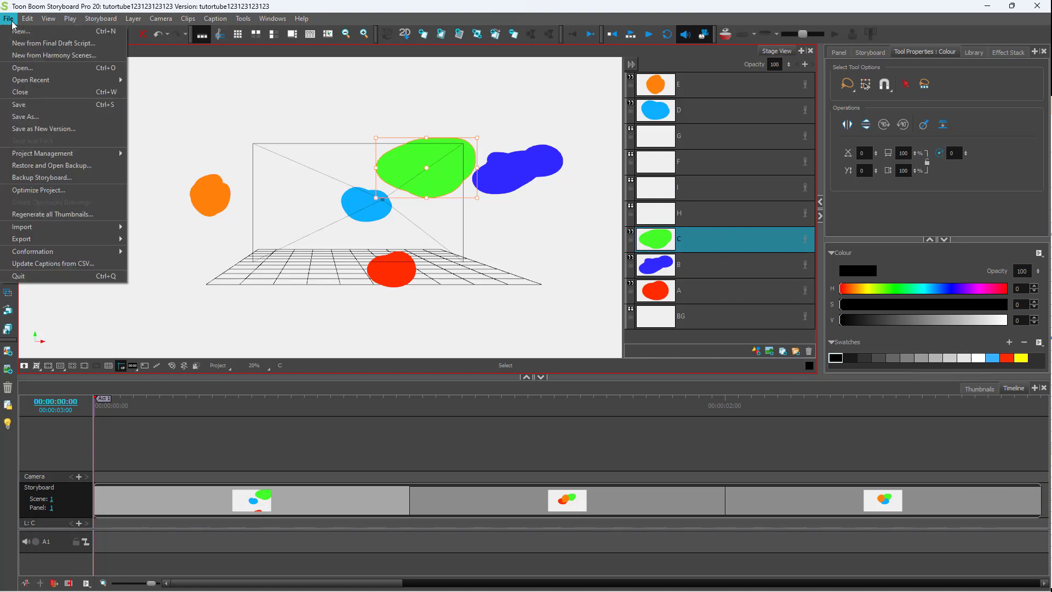
mouse_move(42, 177)
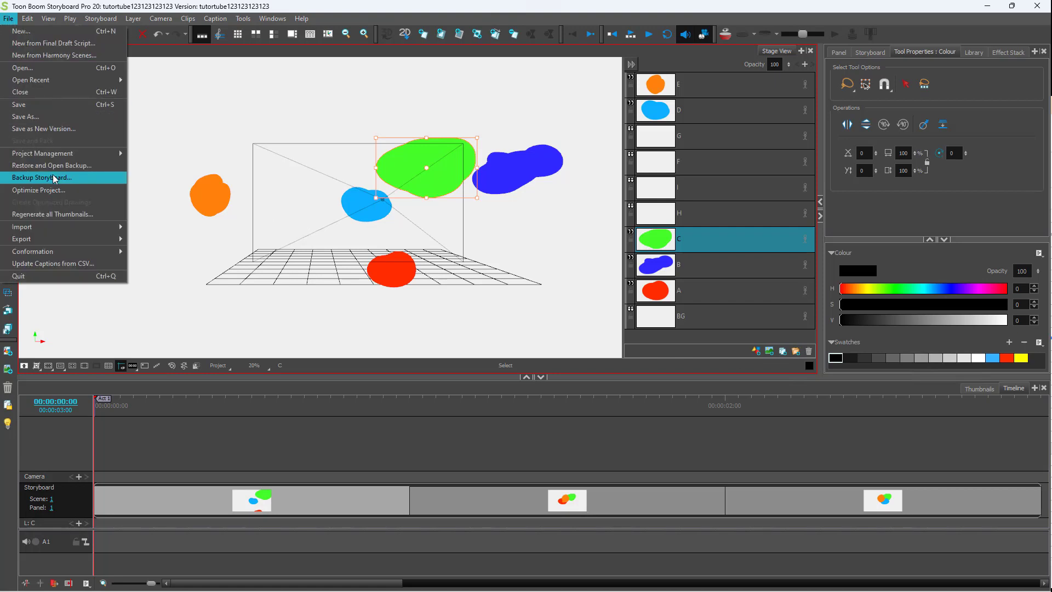
click(47, 178)
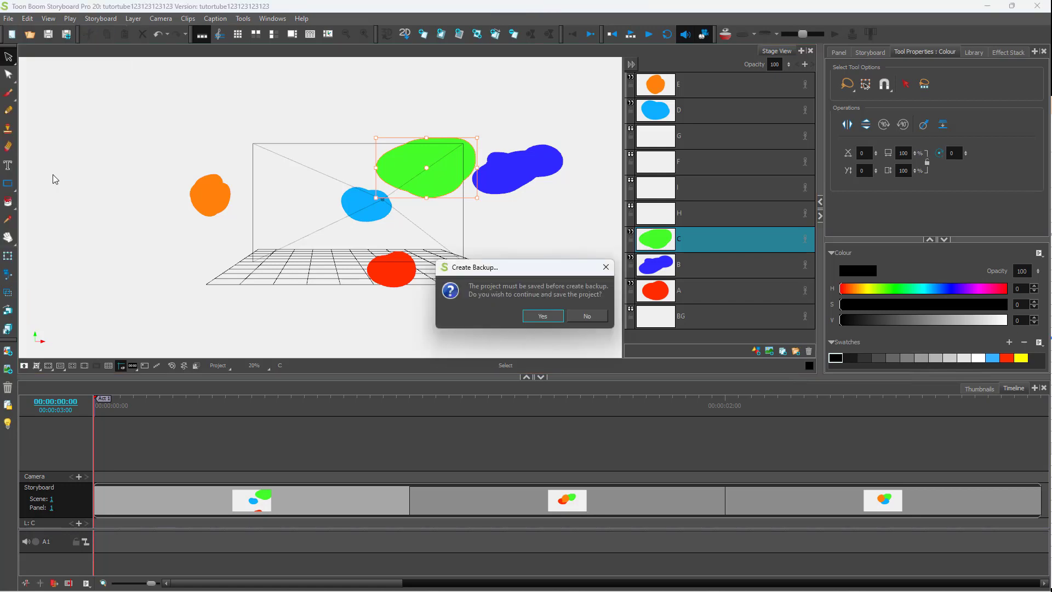
mouse_move(497, 313)
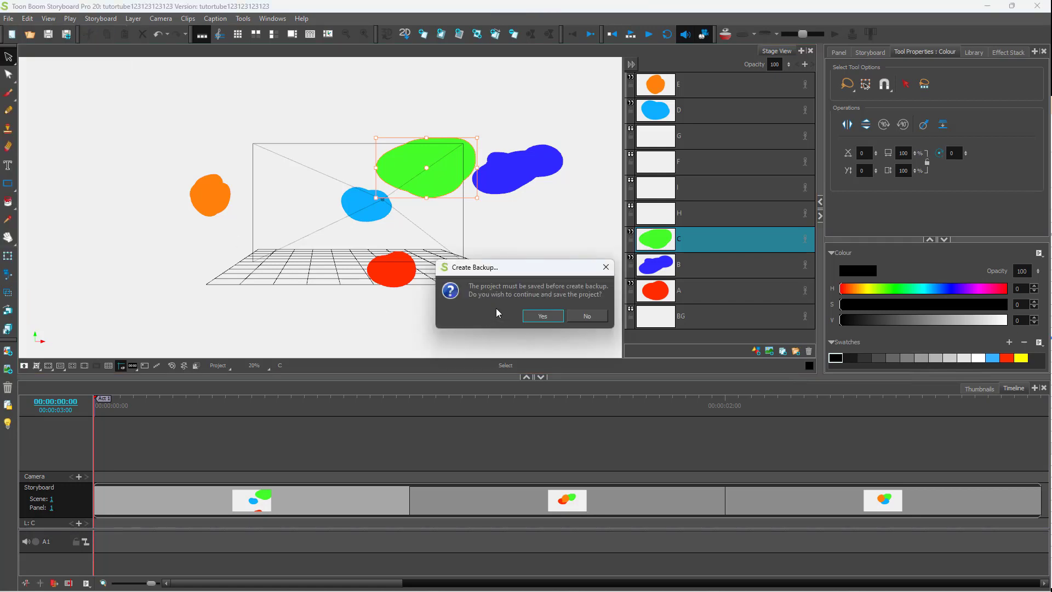
mouse_move(542, 316)
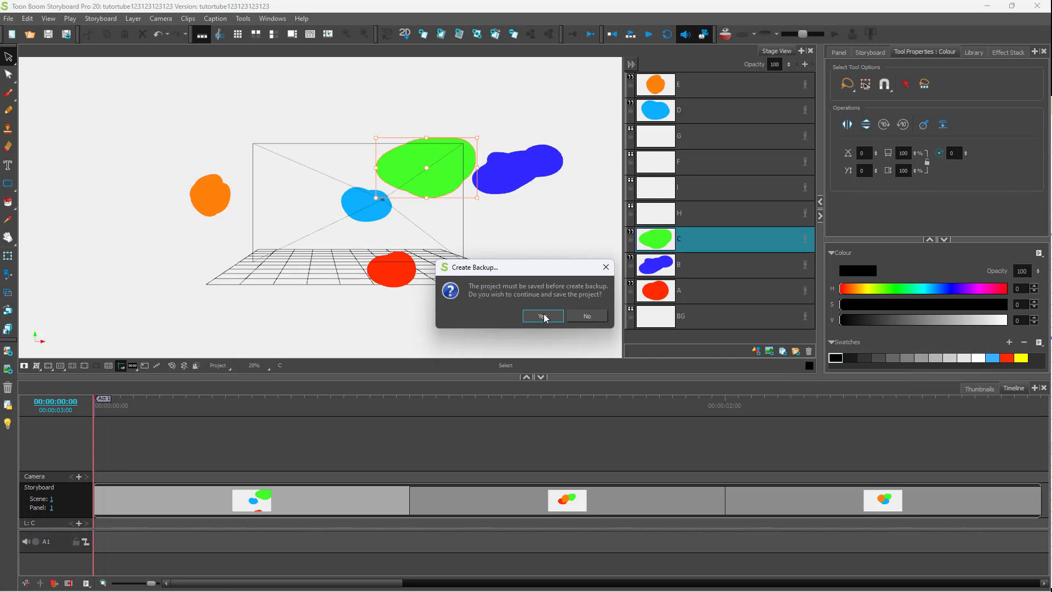
- Save the project, store the backup on the Desktop, and confirm the success message
click(542, 316)
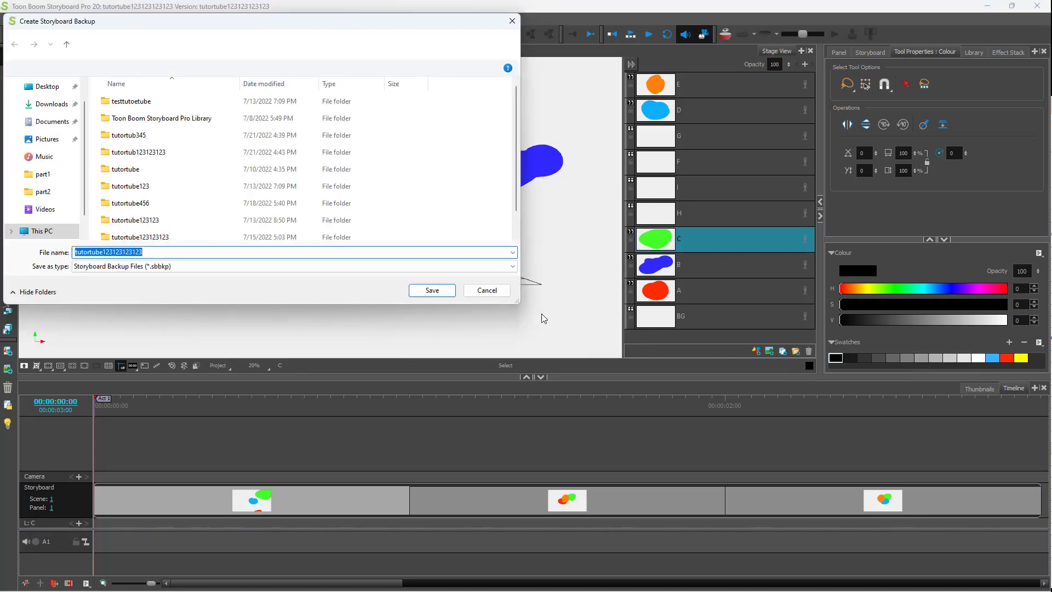
click(45, 86)
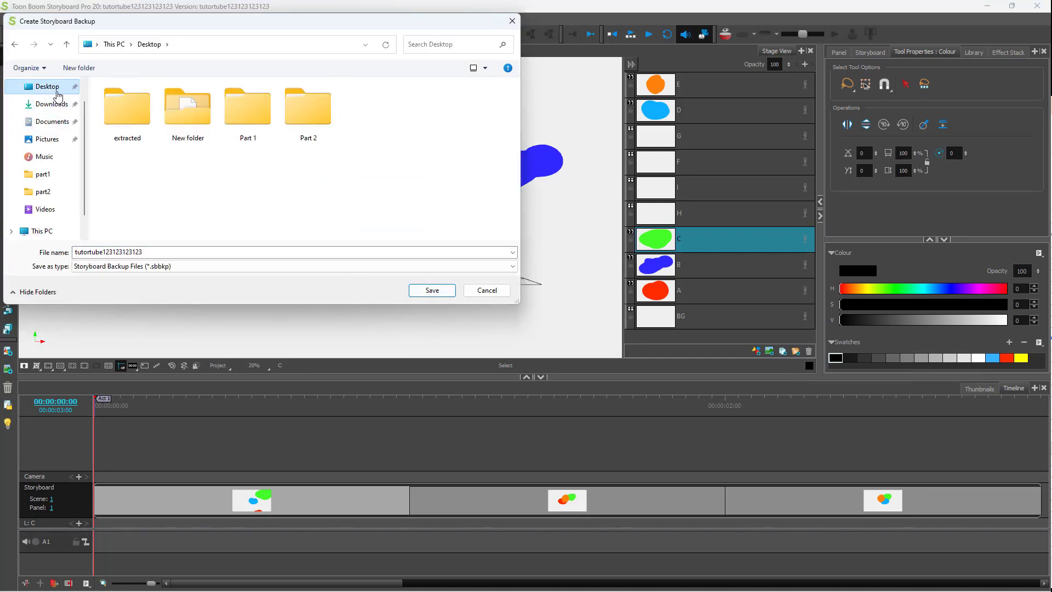
click(431, 289)
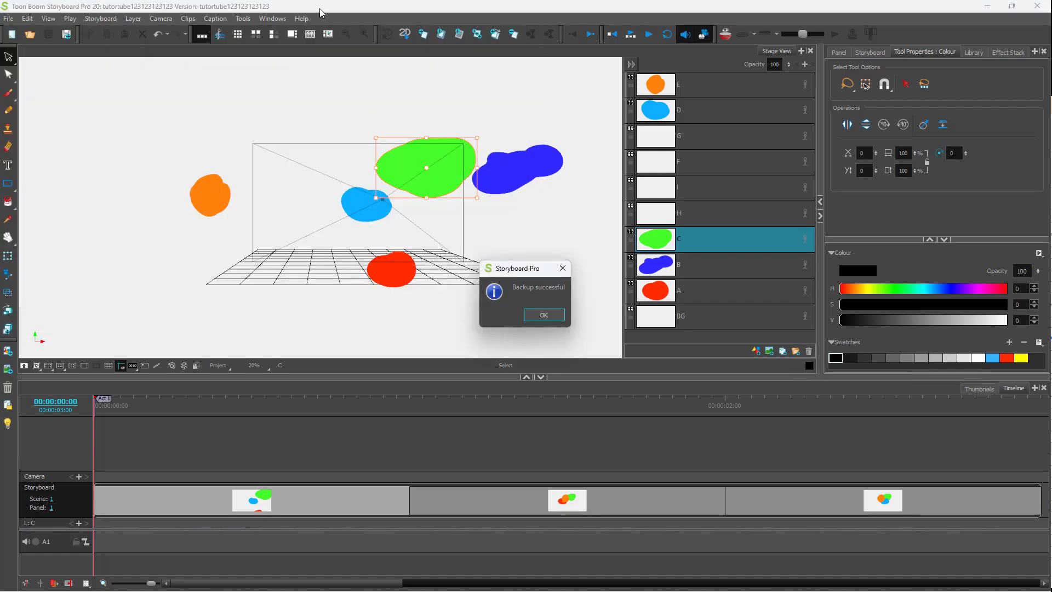
click(544, 314)
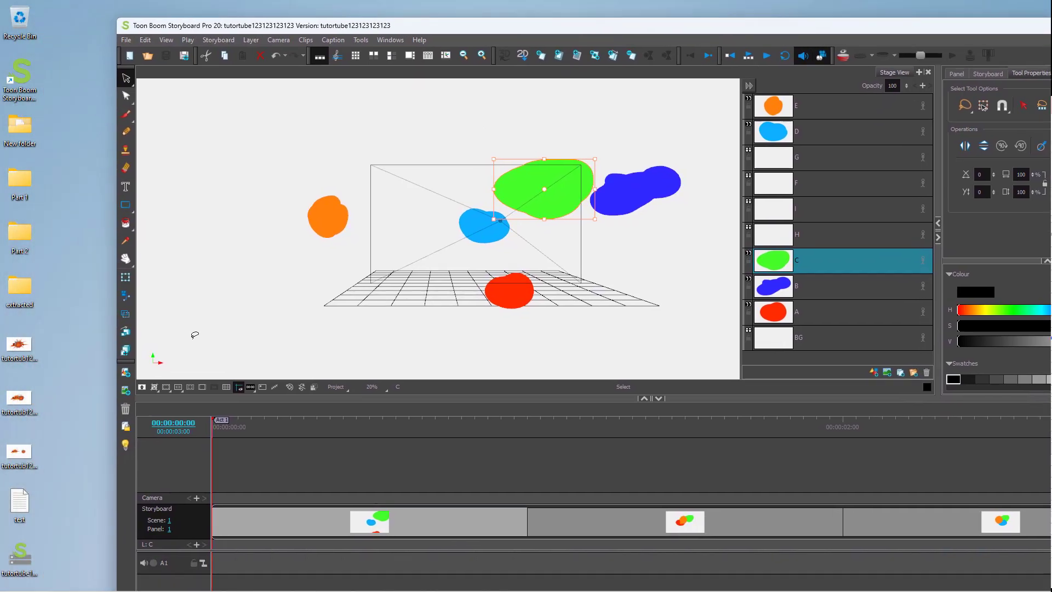
mouse_move(26, 567)
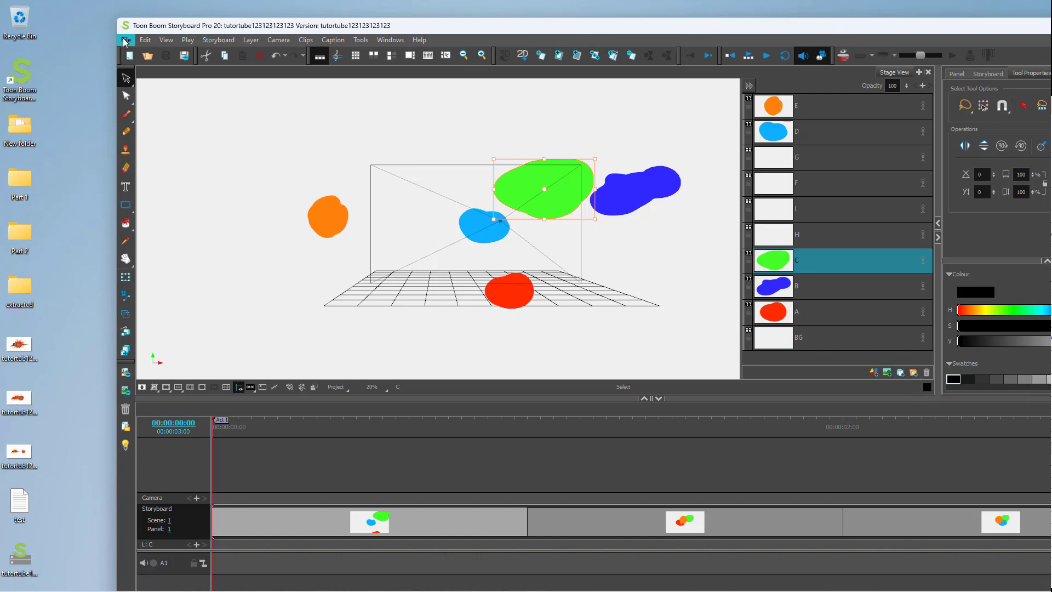
- Use Restore and Open Backup to reopen the .sbbkp file from the Desktop
click(125, 40)
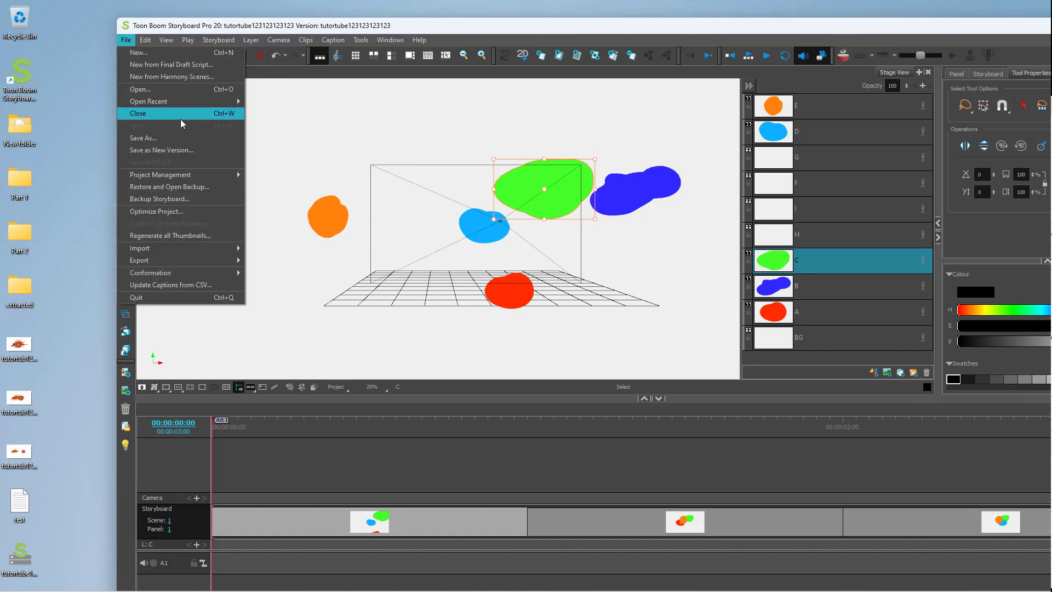
mouse_move(79, 272)
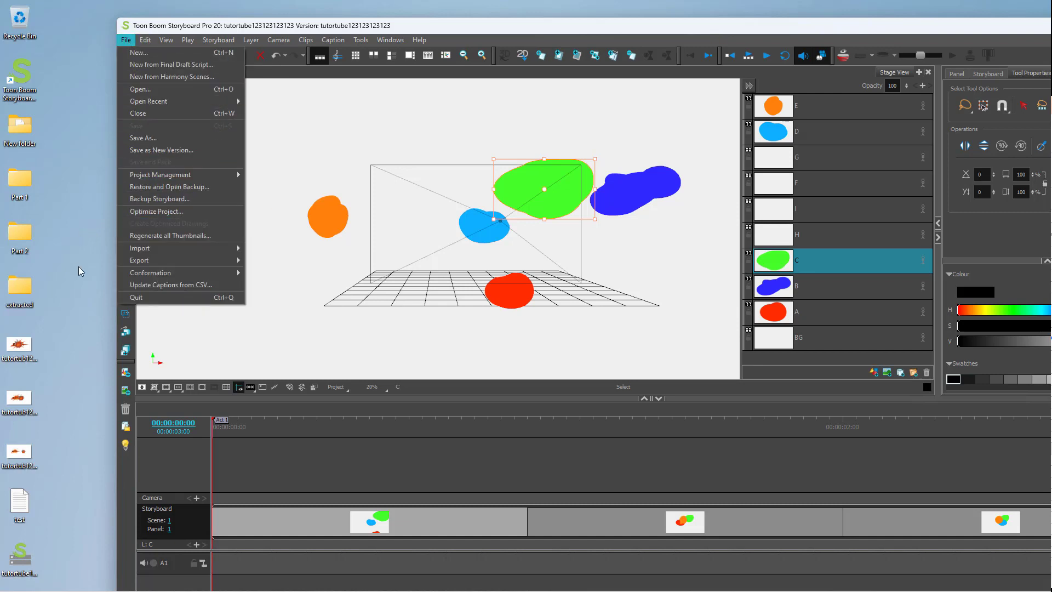
mouse_move(168, 186)
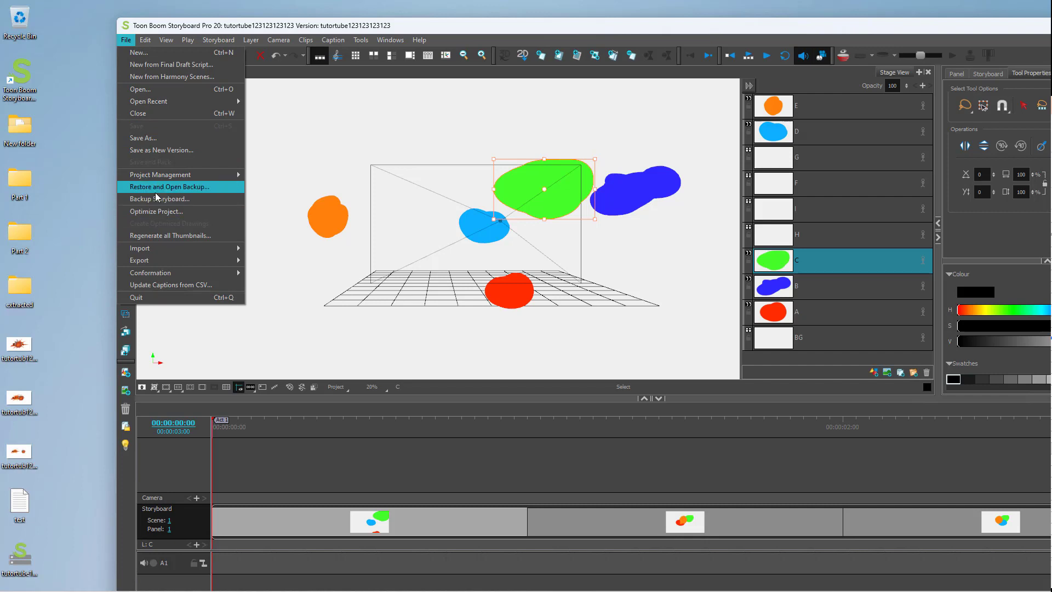
click(169, 186)
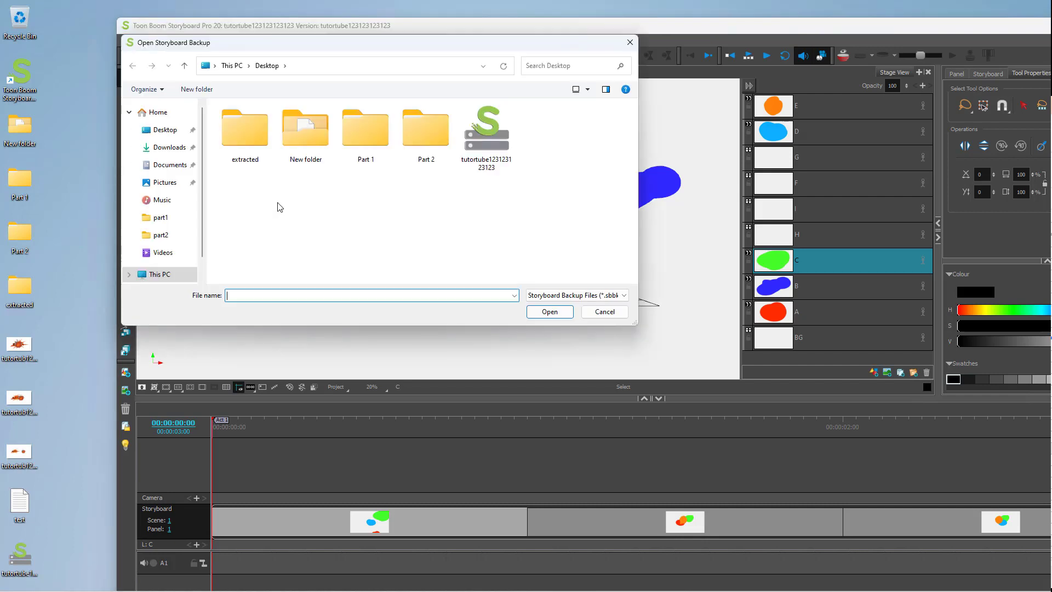
click(486, 128)
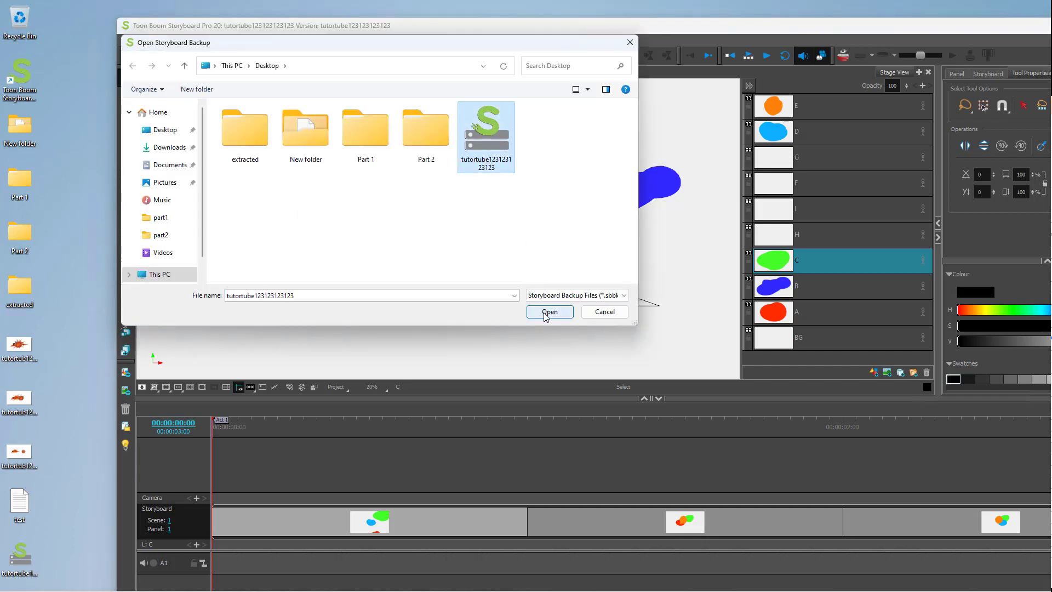
click(548, 311)
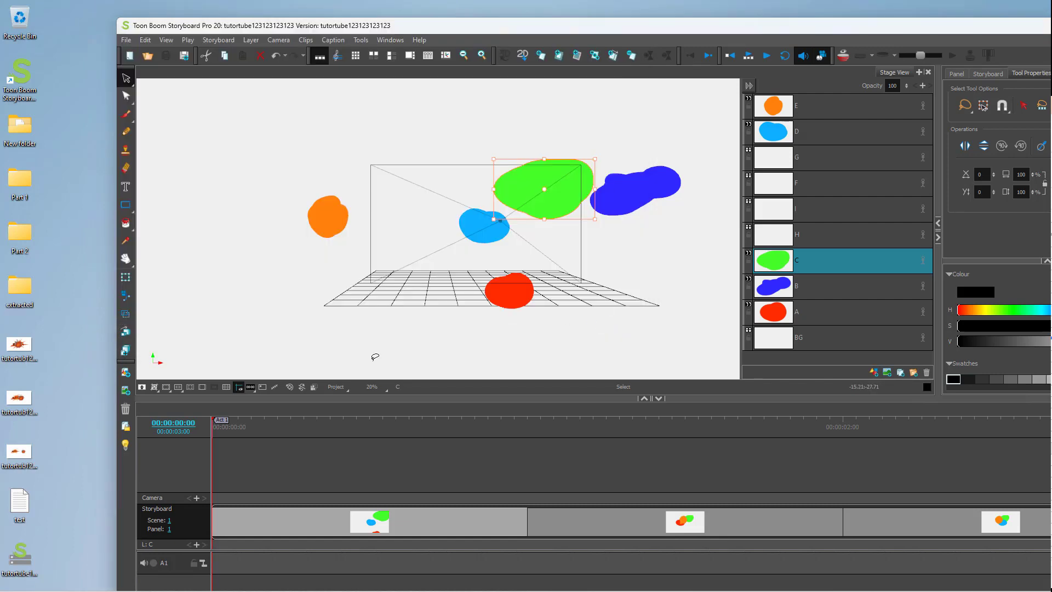
mouse_move(24, 559)
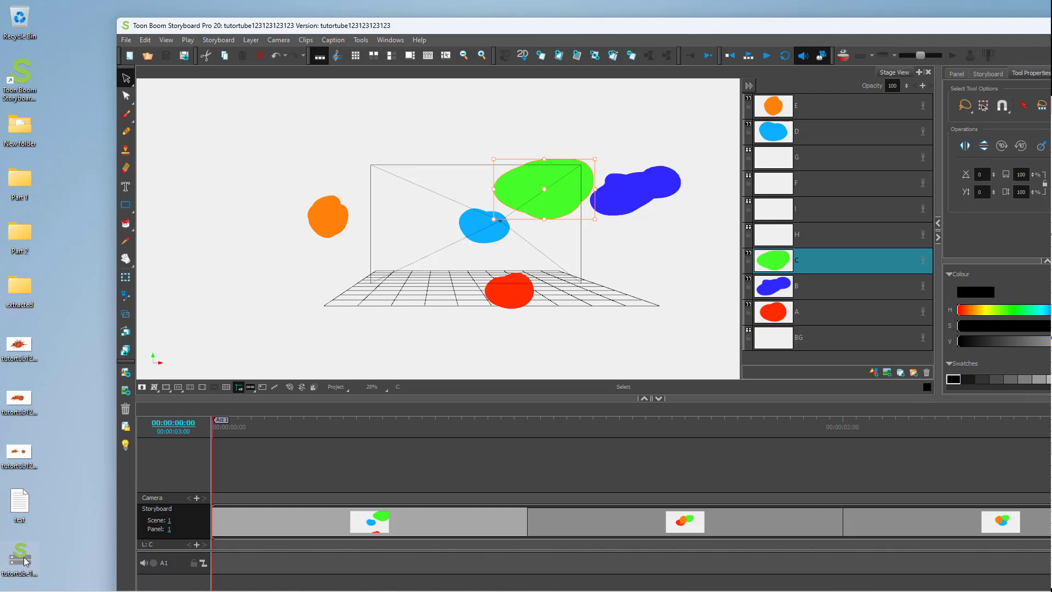
mouse_move(116, 480)
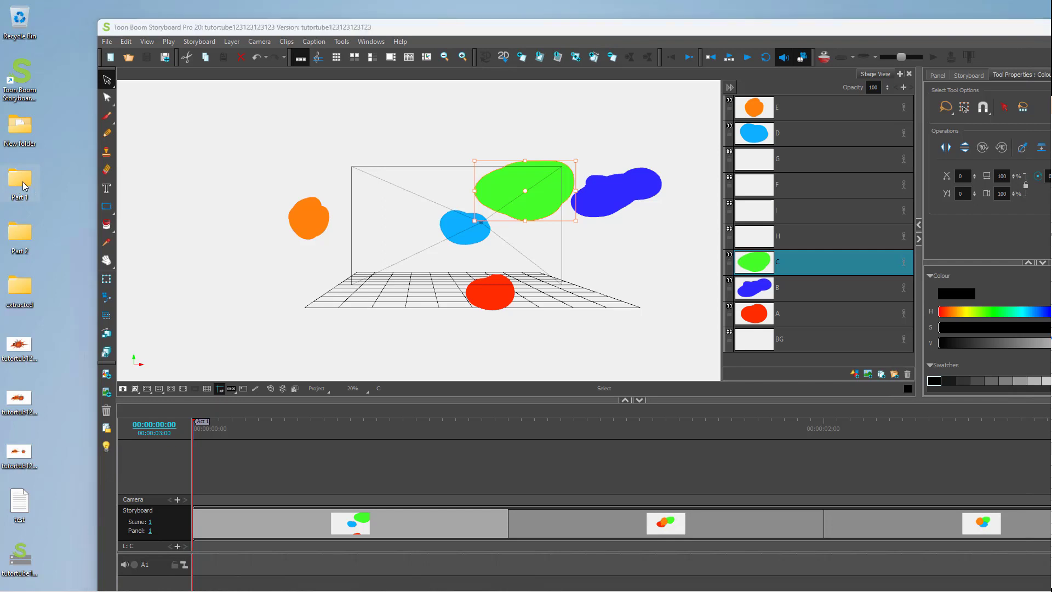
double_click(19, 181)
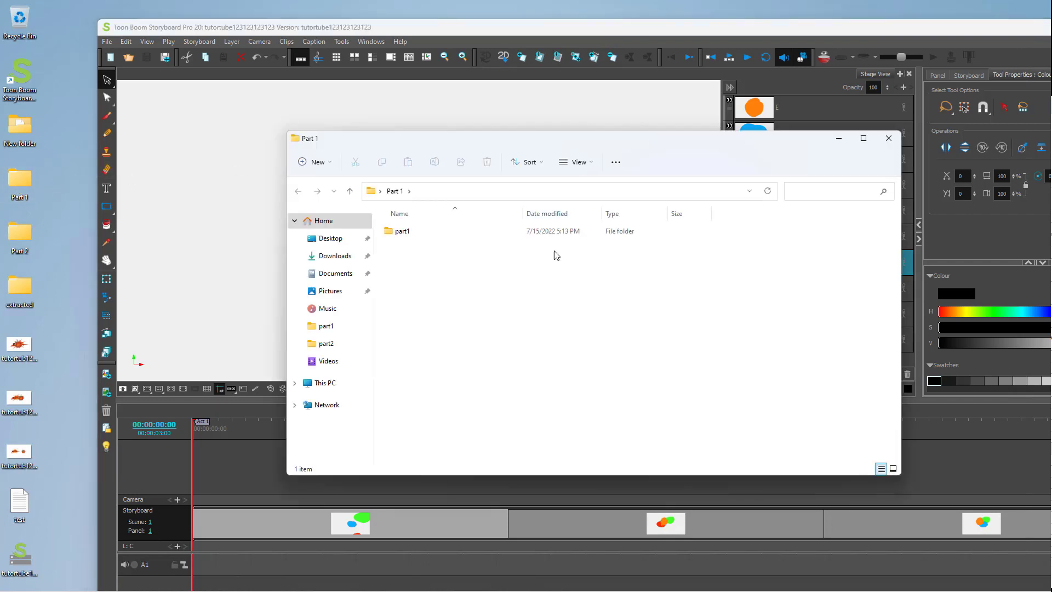
double_click(403, 231)
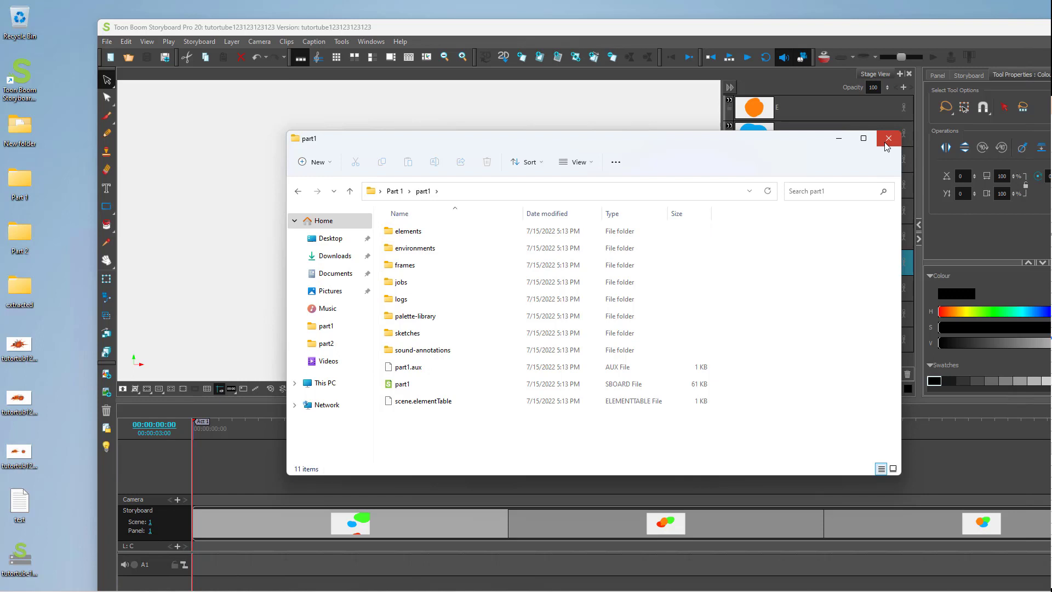
click(888, 138)
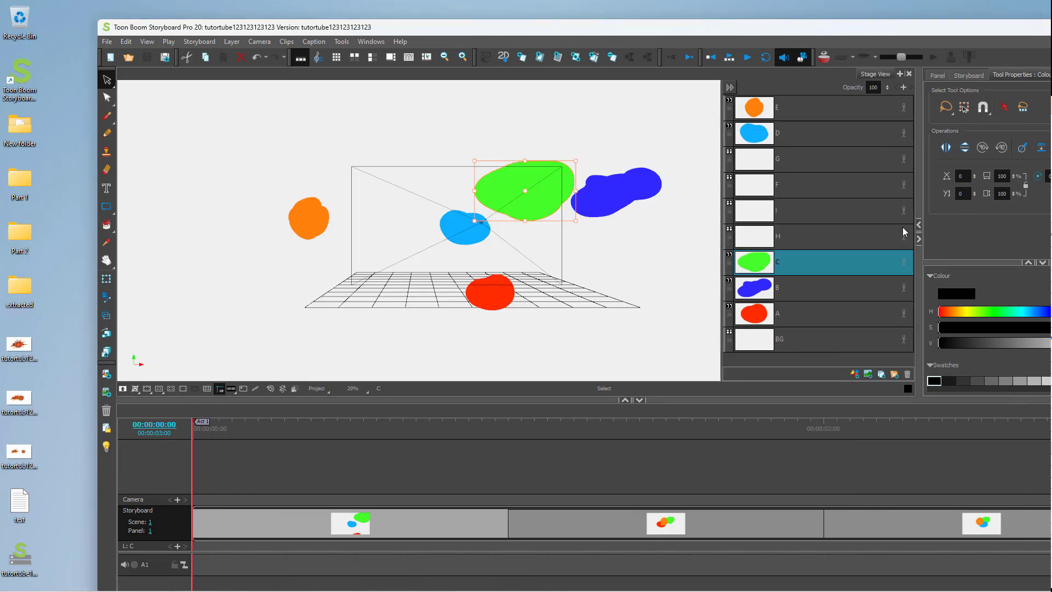
click(106, 41)
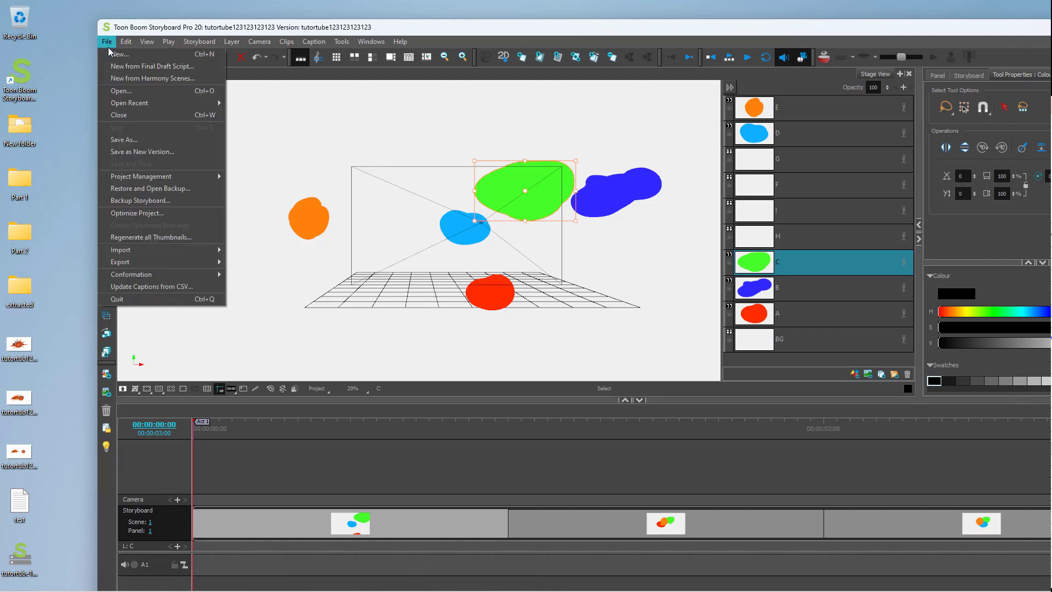
mouse_move(285, 186)
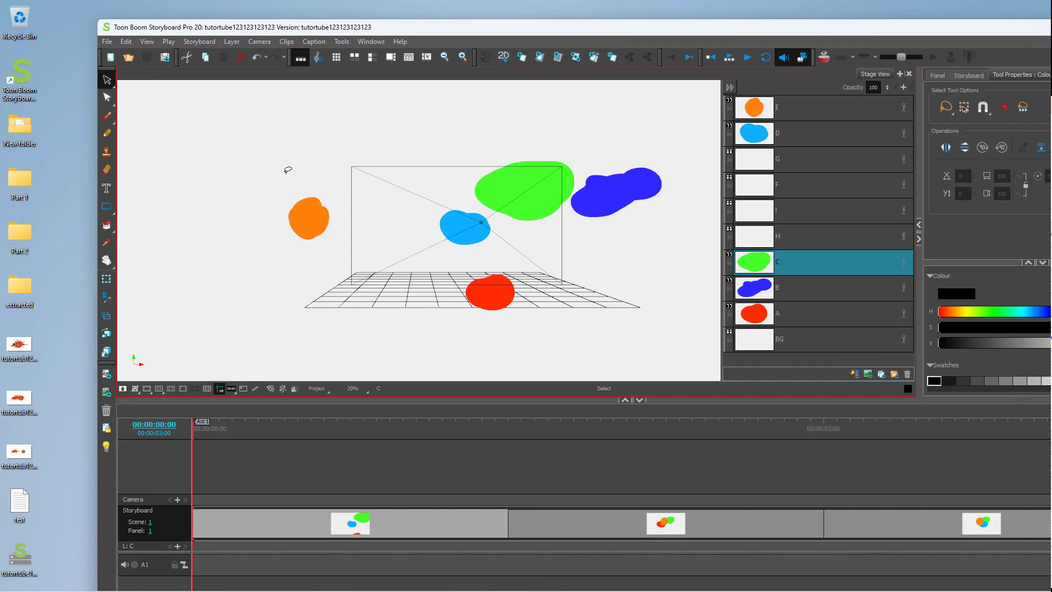
mouse_move(971, 394)
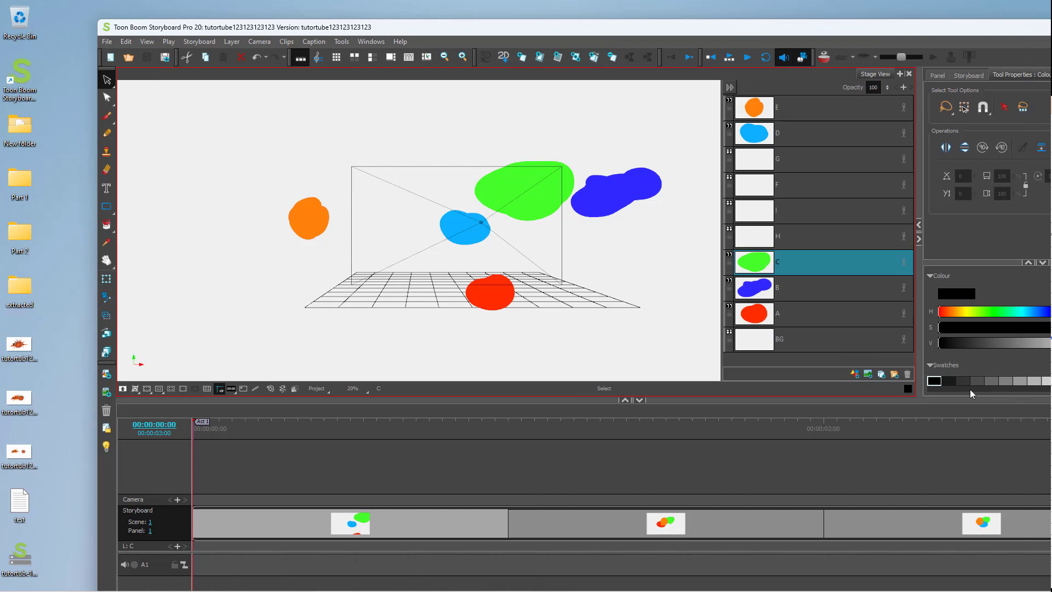